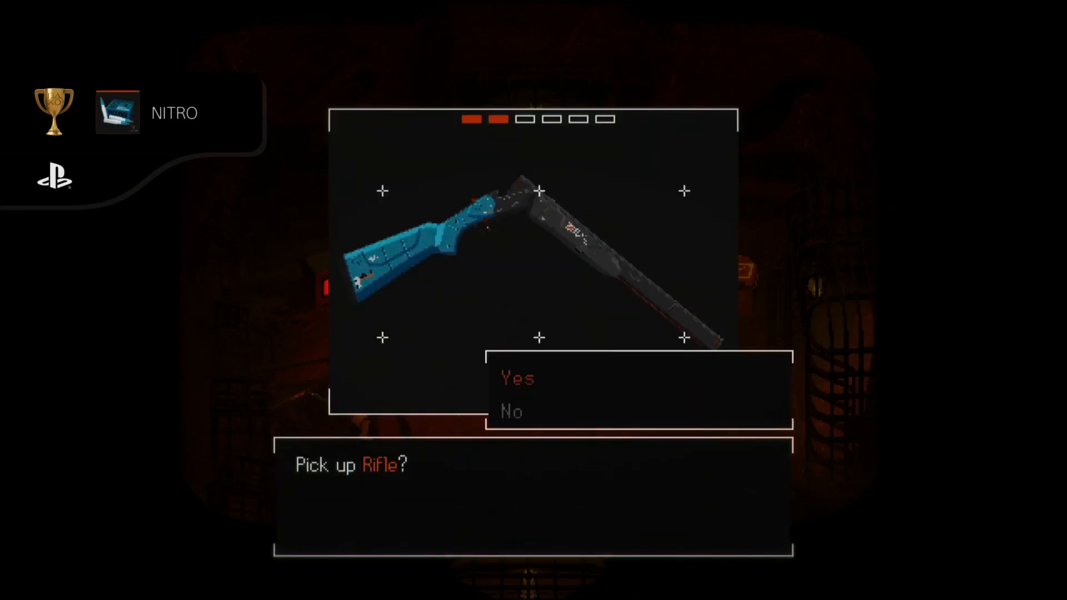
left_click(518, 379)
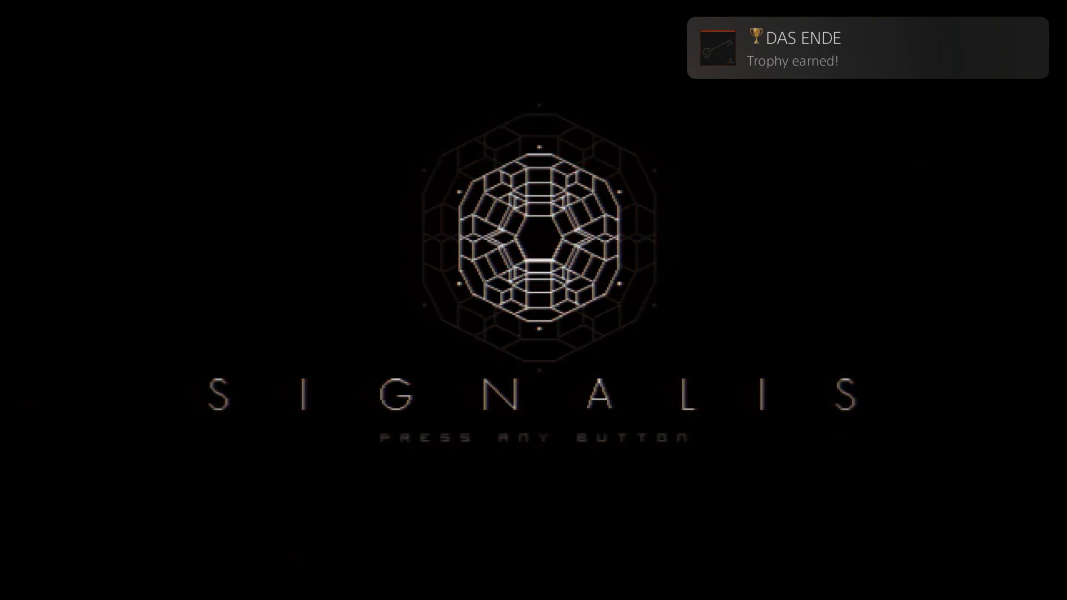
key("enter")
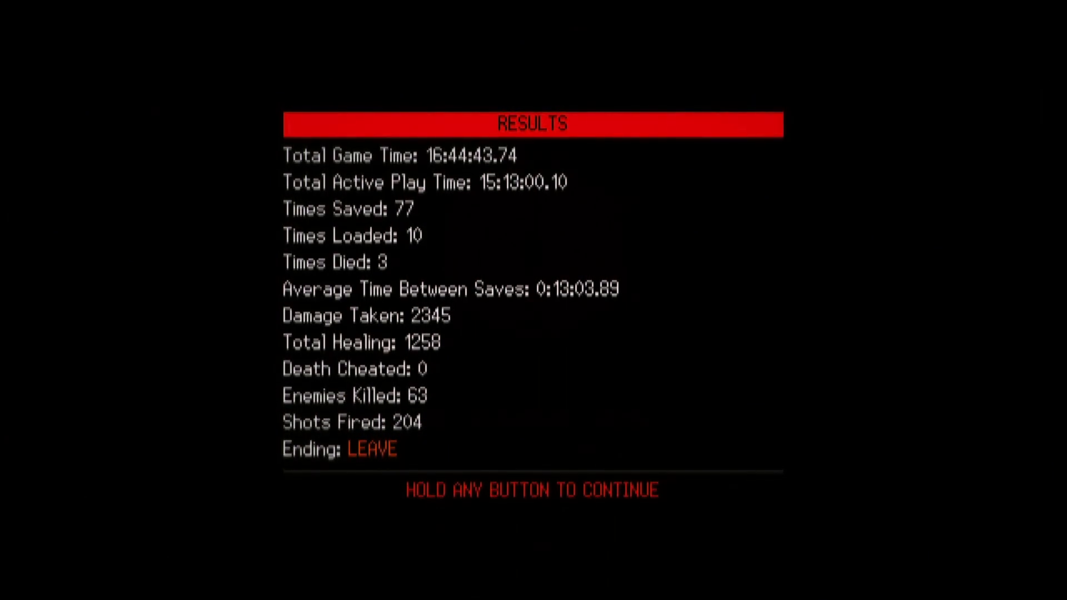
key("enter")
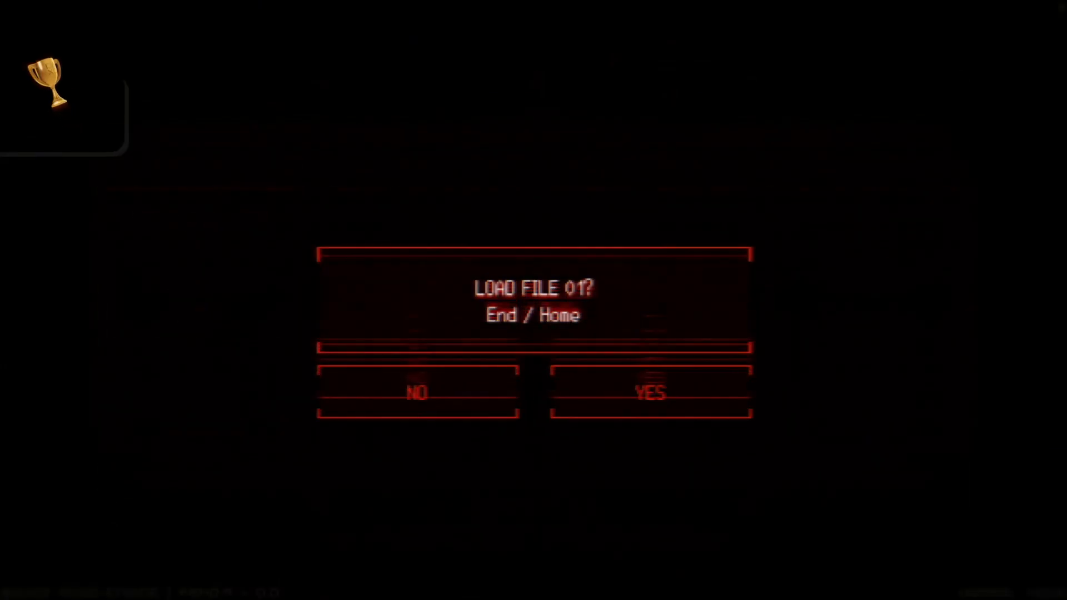
left_click(649, 393)
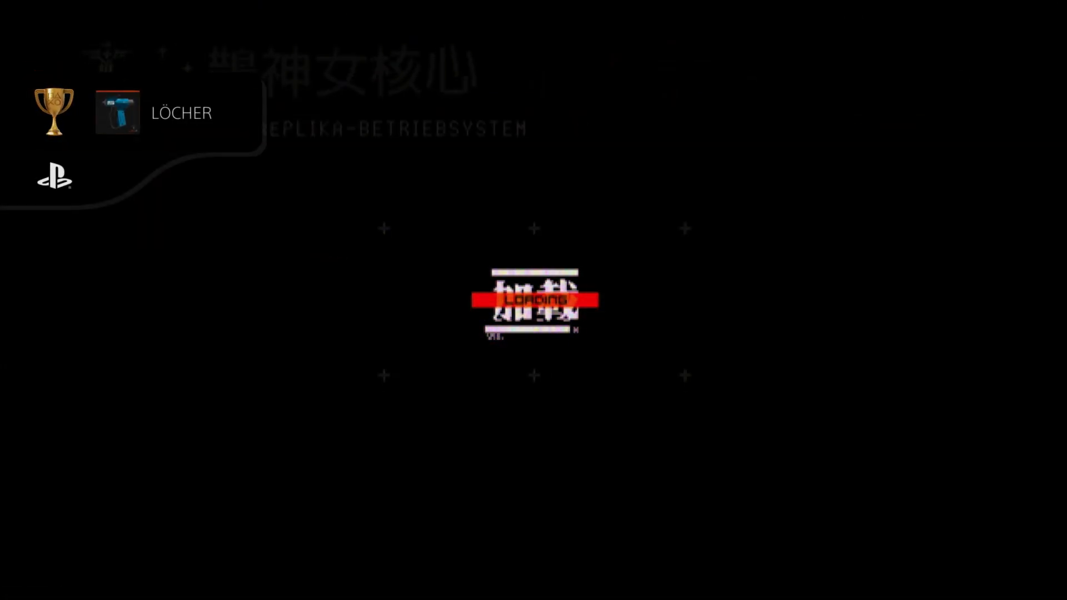